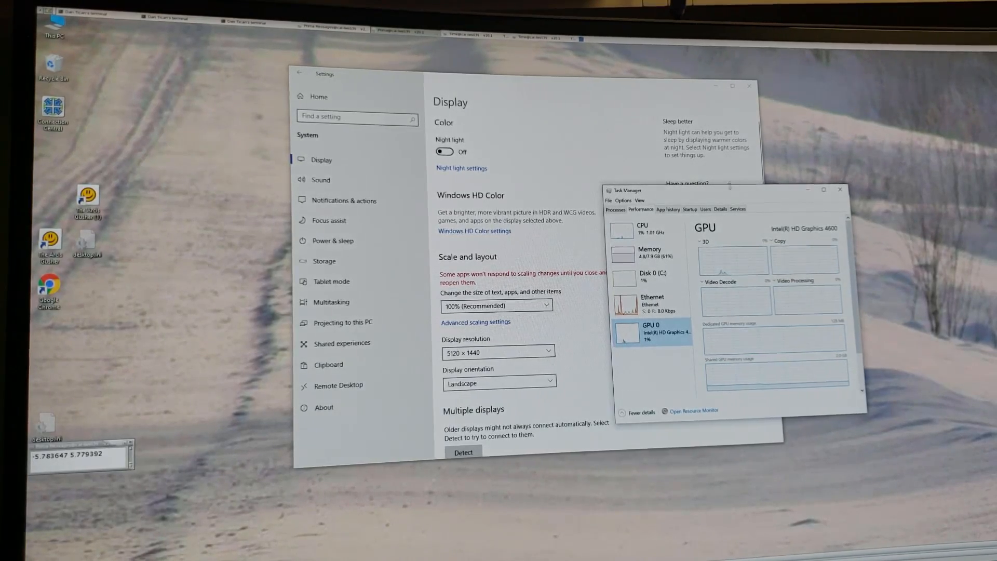
Step: Review processor and integrated graphics usage, keep native 5120 × 1440, and bring up the monitor's Brightness/Contrast menu
click(643, 228)
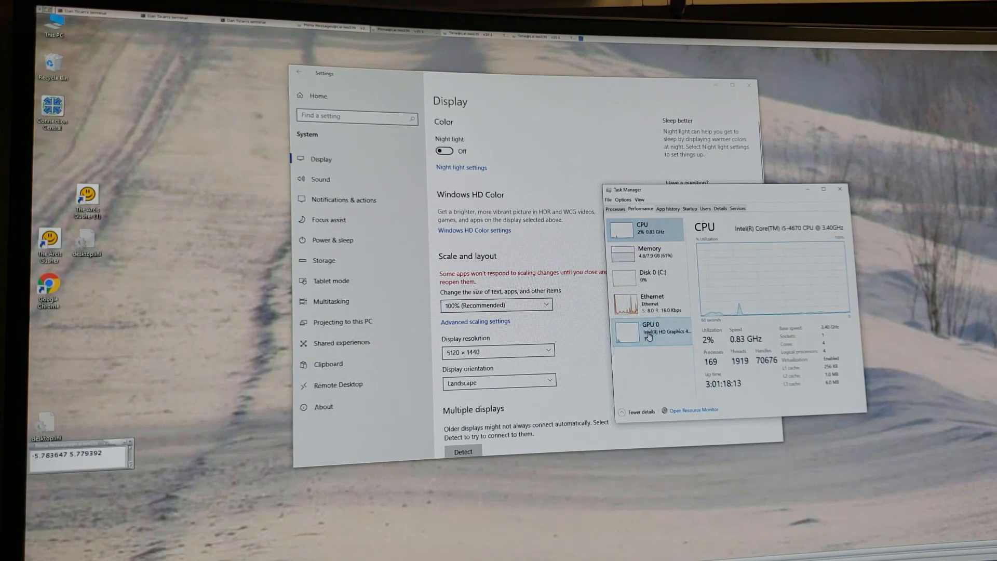
click(650, 327)
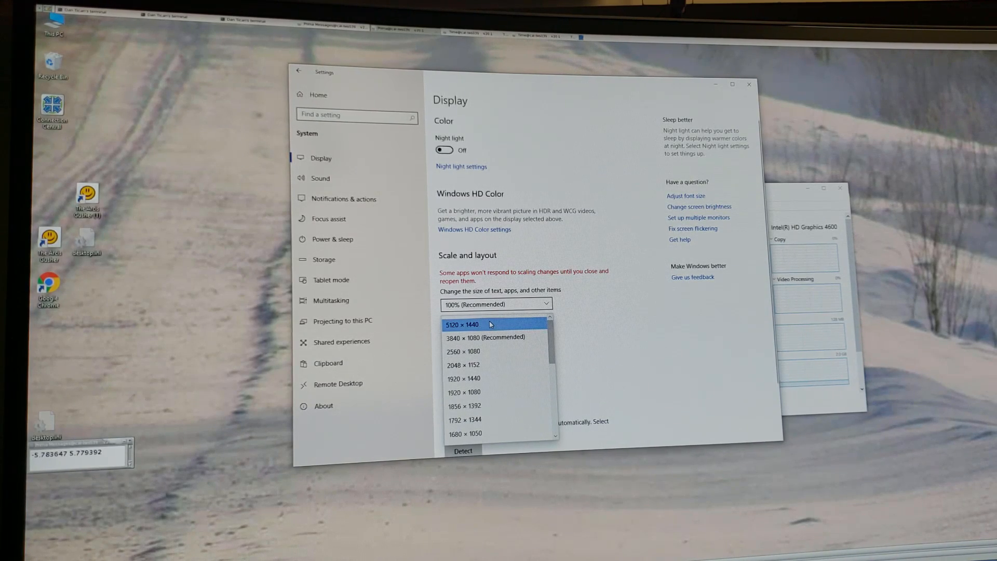
click(462, 324)
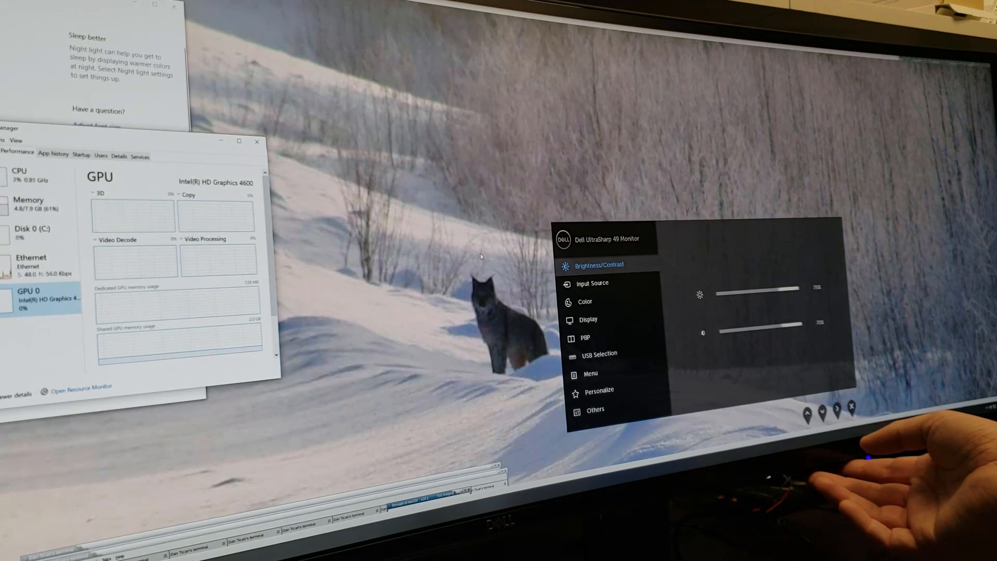
click(592, 282)
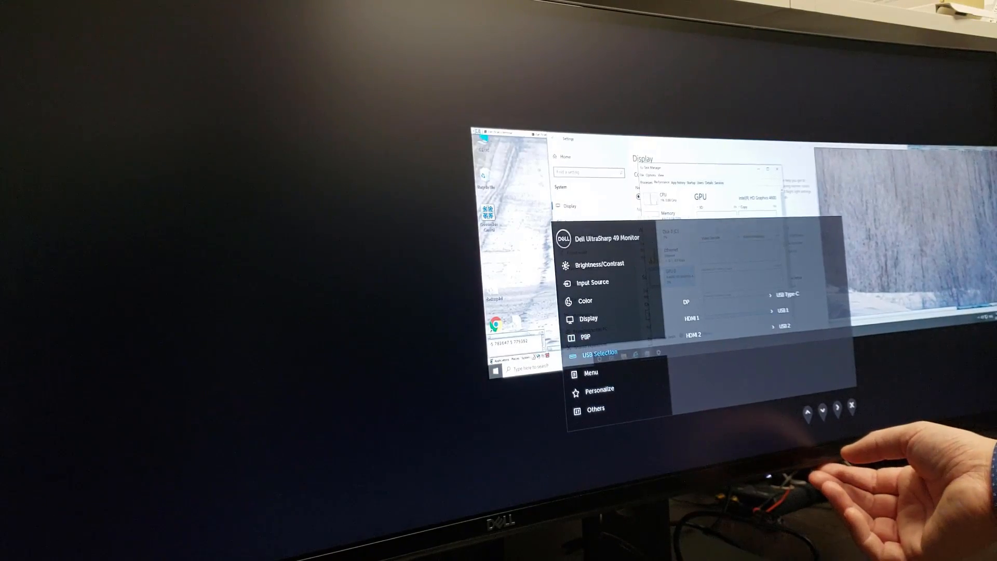
Step: Move down the OSD list to USB Selection showing the DP, HDMI 1 and HDMI 2 port pairings
click(586, 337)
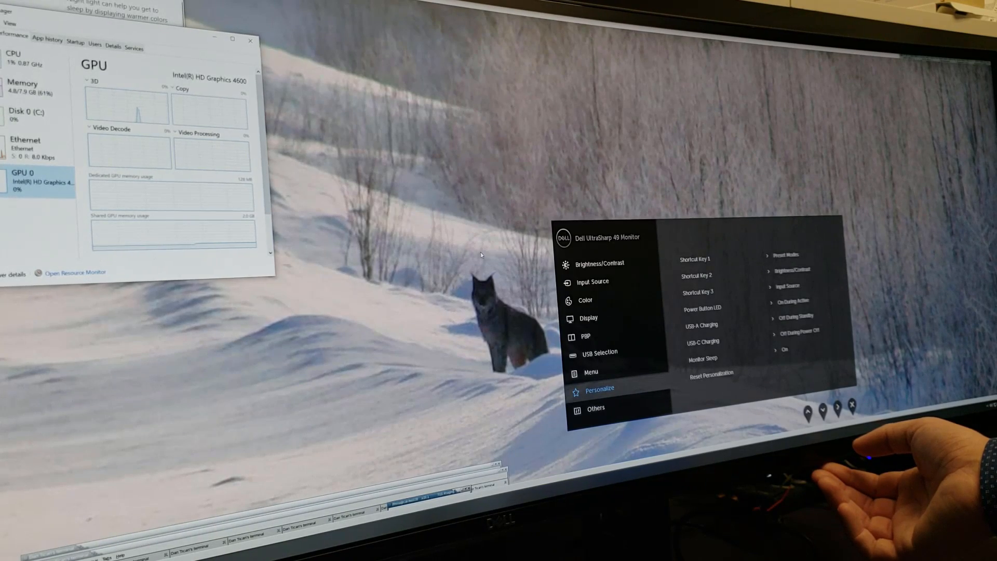
click(596, 407)
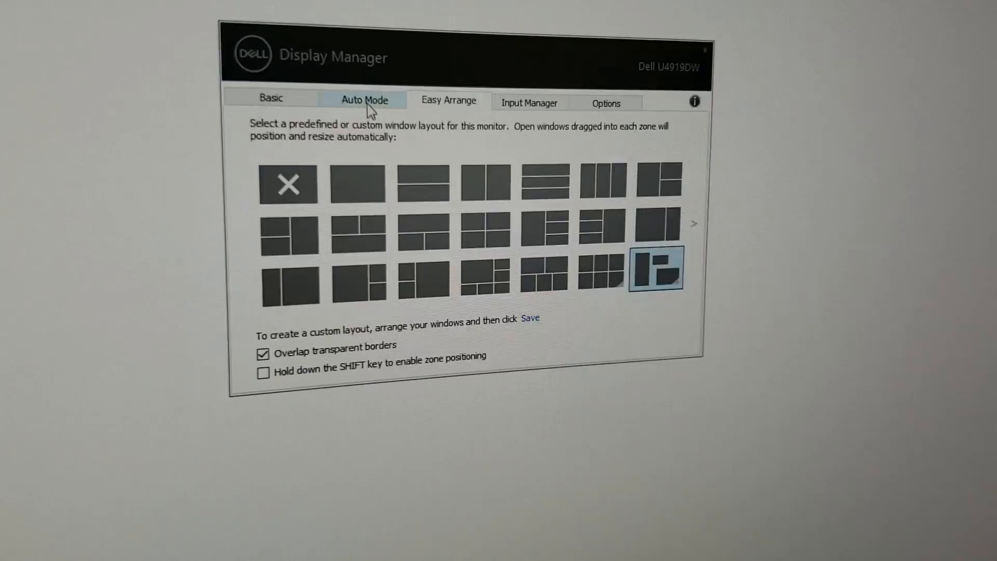
Step: Show Basic (5120×1440 Standard), Auto Mode per-app presets, then the Easy Arrange layout grid
click(270, 103)
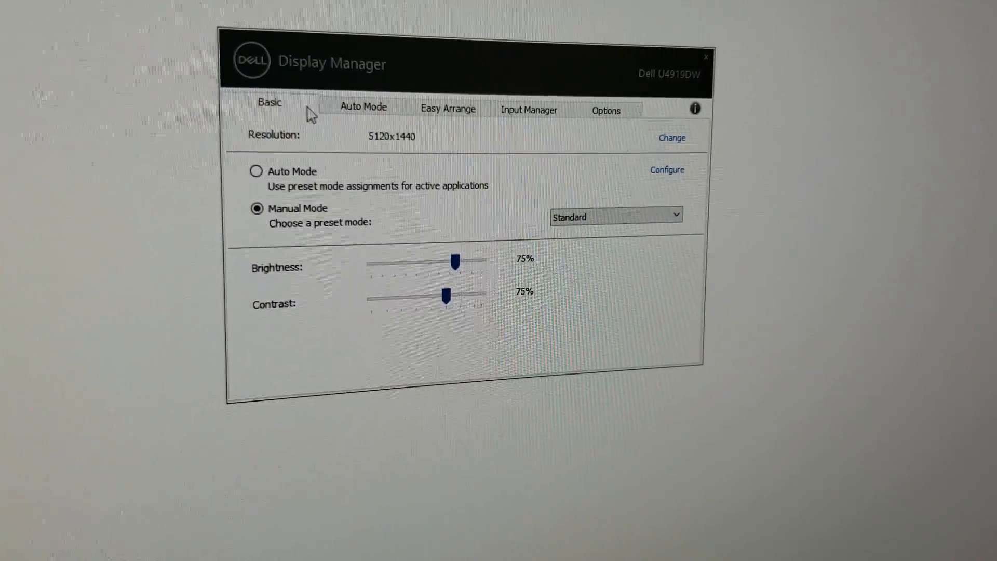
click(362, 107)
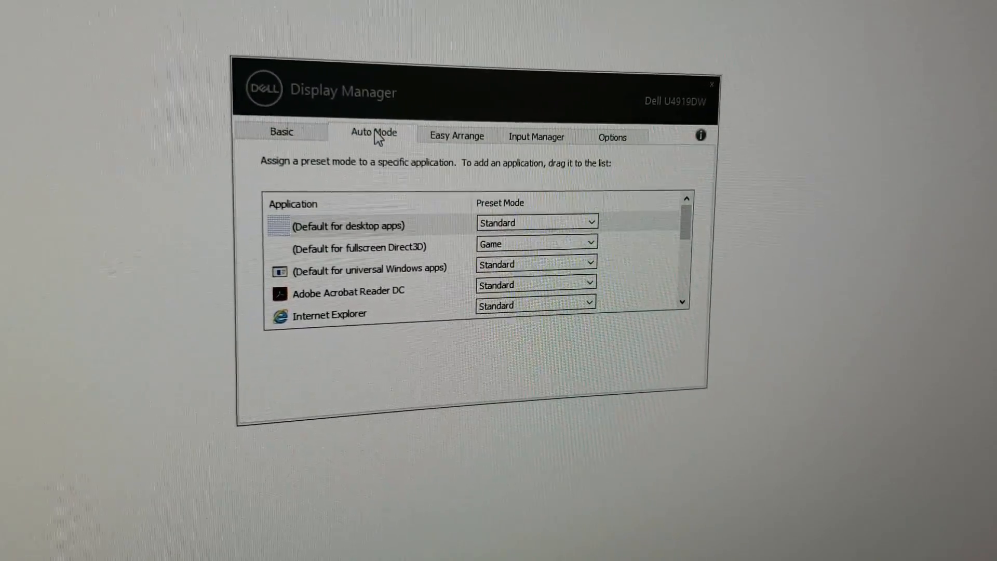
click(456, 125)
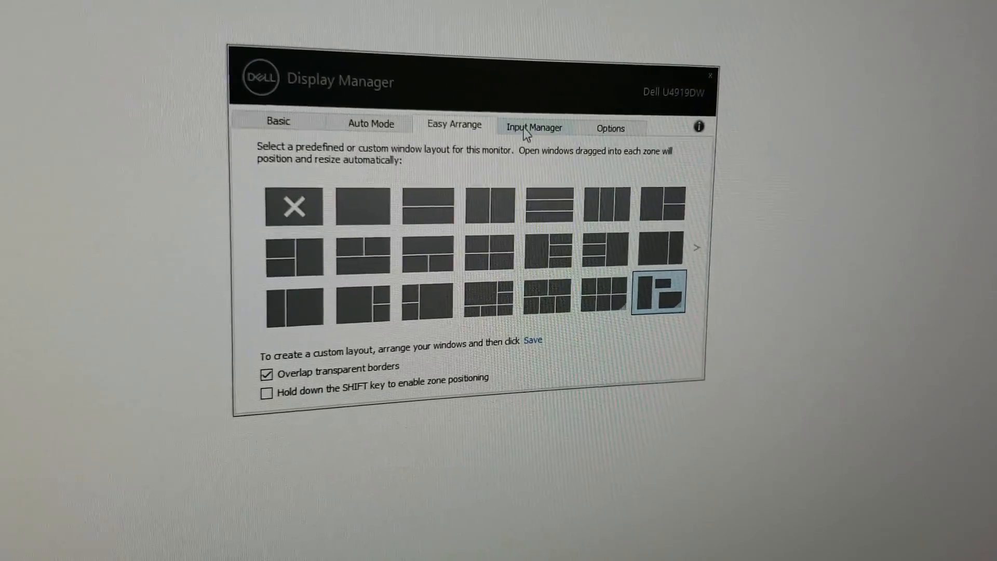